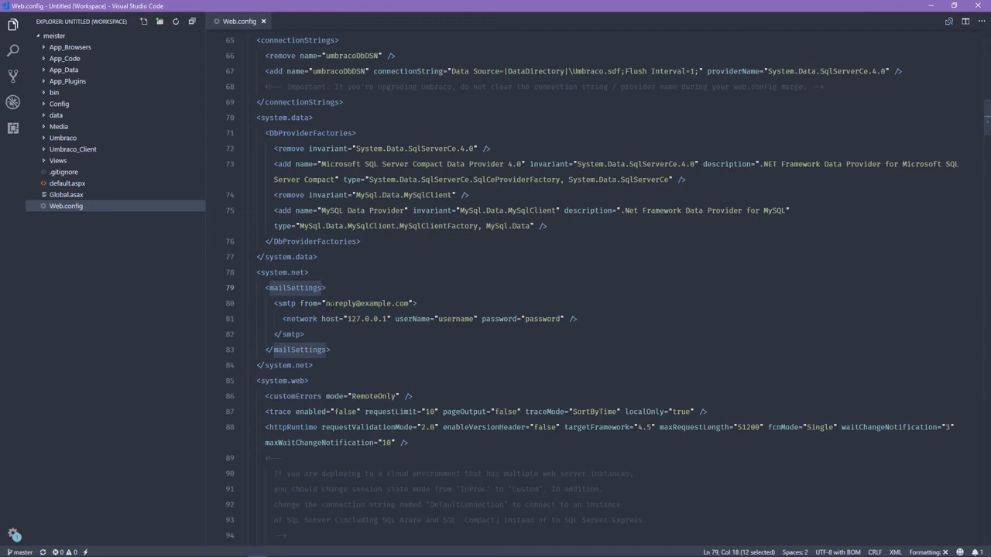
left_click(356, 302)
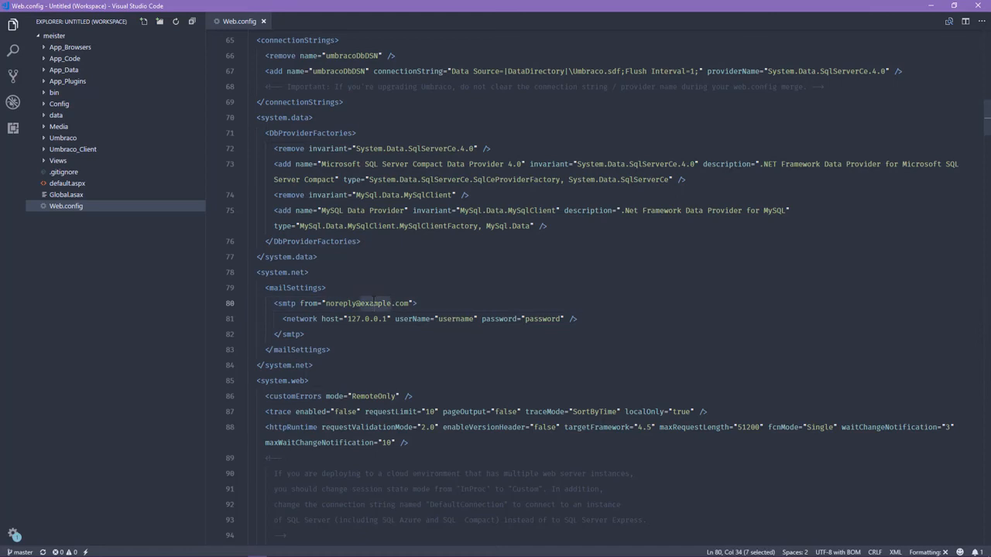
type("localhost")
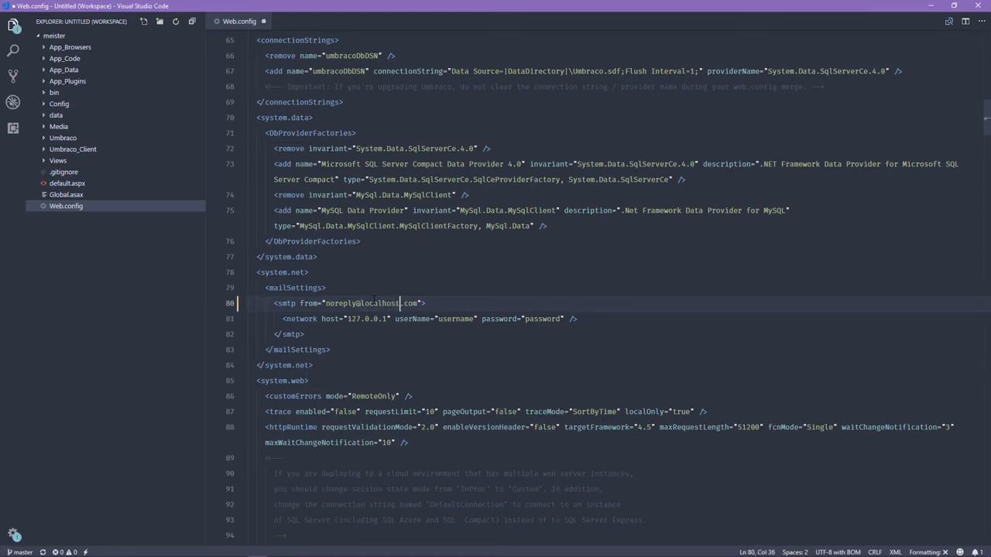
left_click(356, 319)
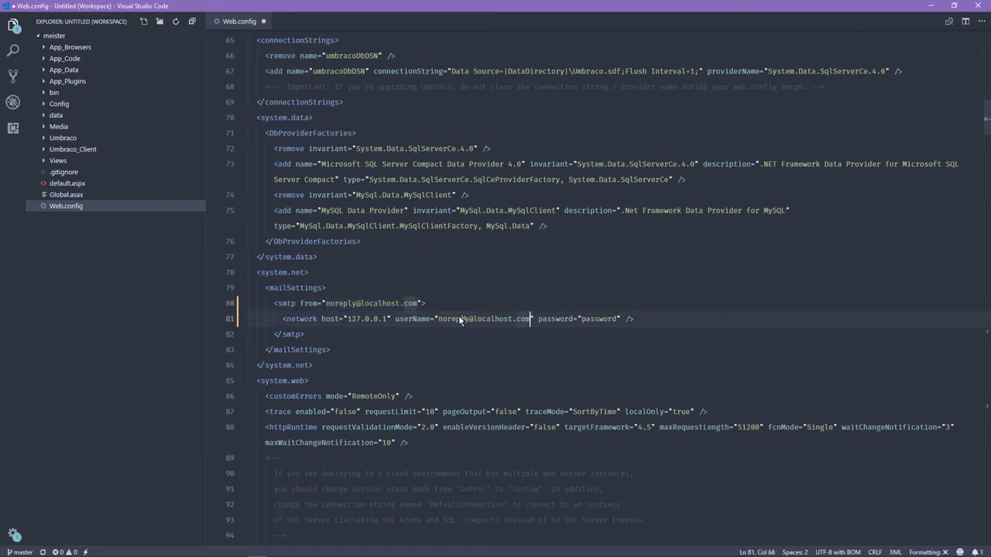
mouse_move(461, 319)
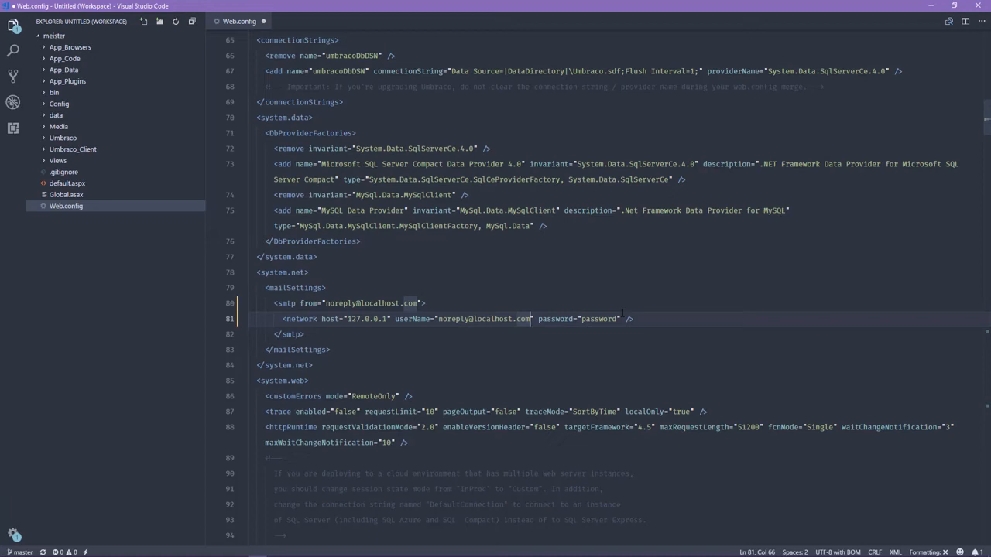
type("123")
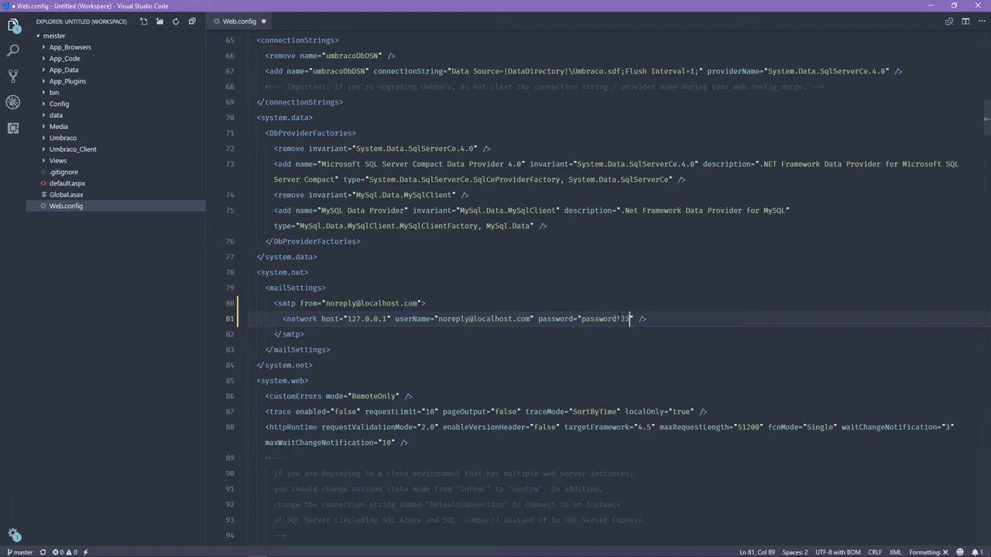
key("ctrl+s")
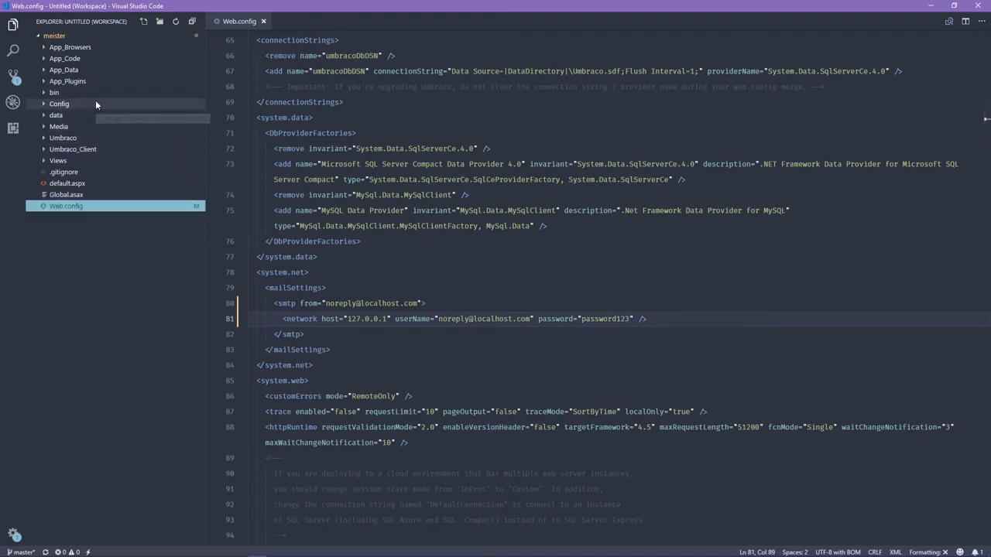
left_click(59, 103)
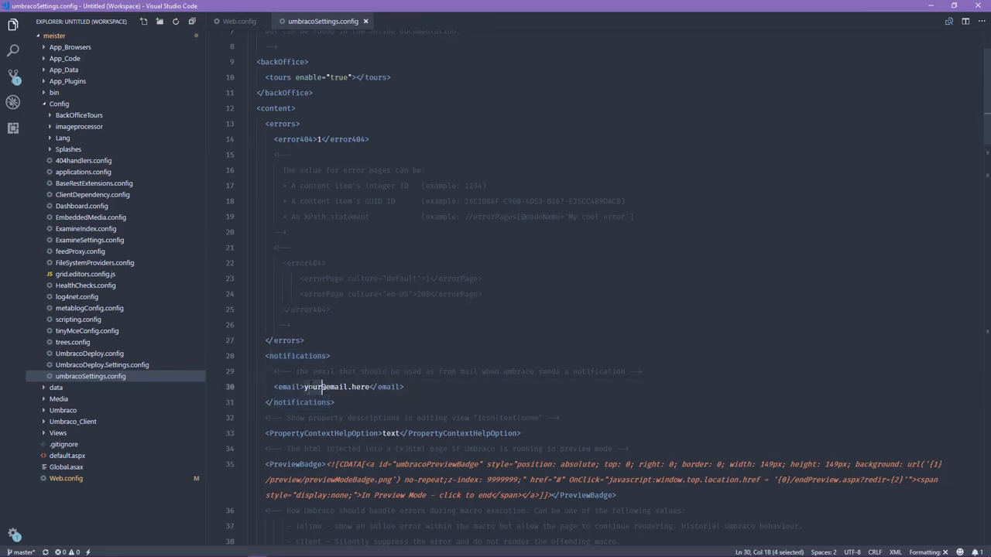
type("hello")
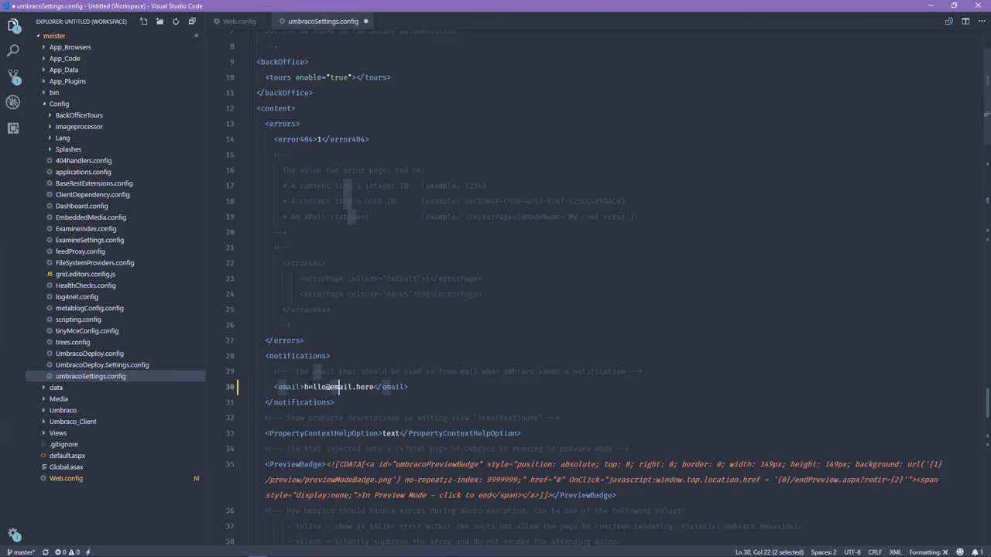
type("localhost")
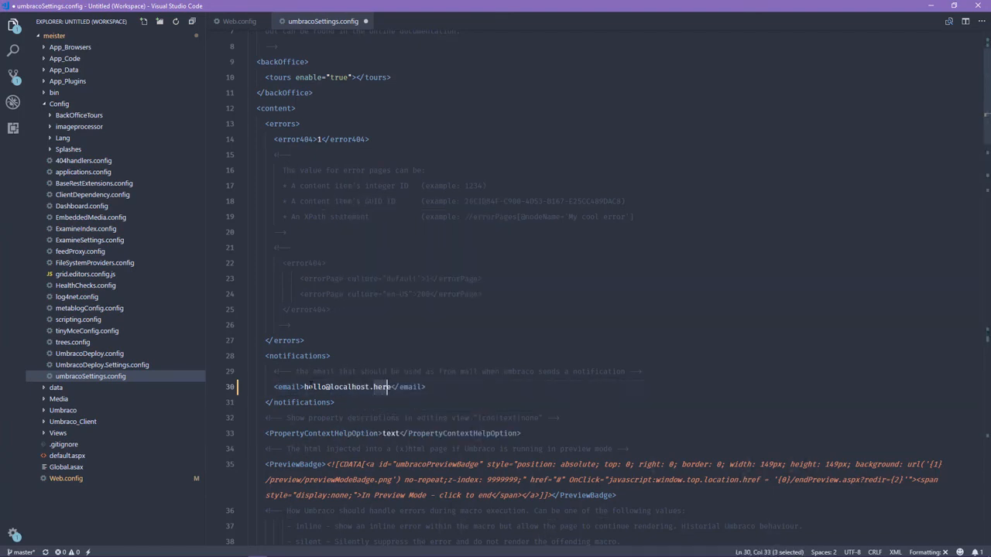
type(".com")
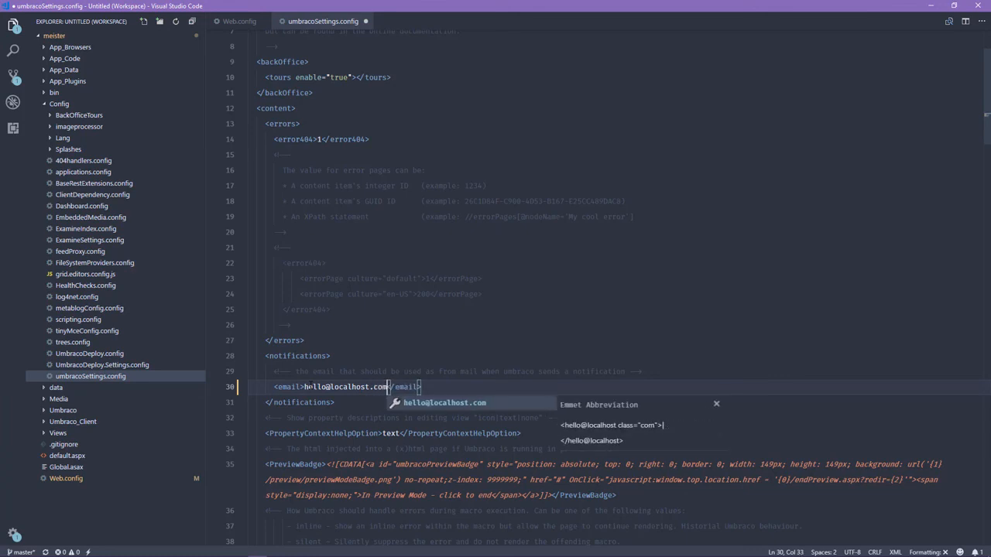
key("Escape")
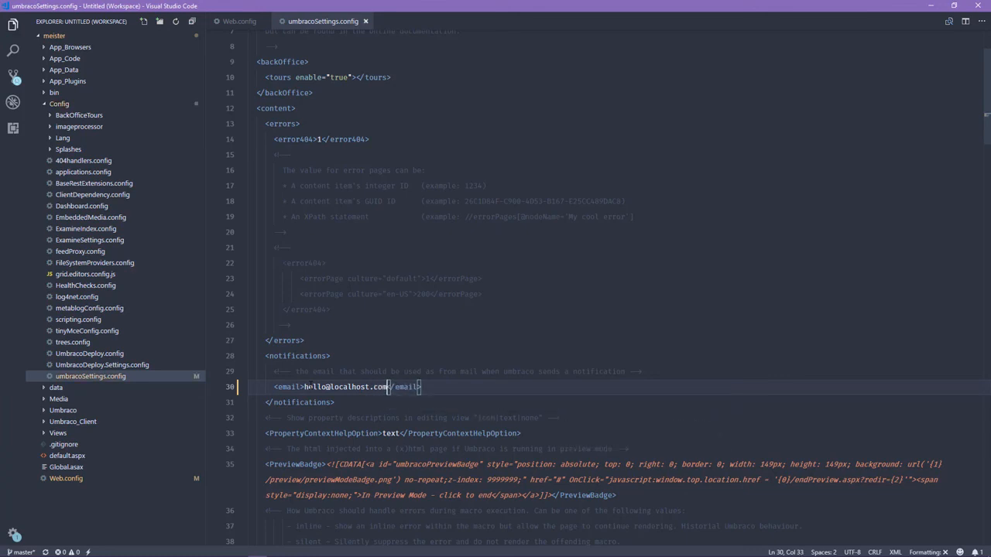